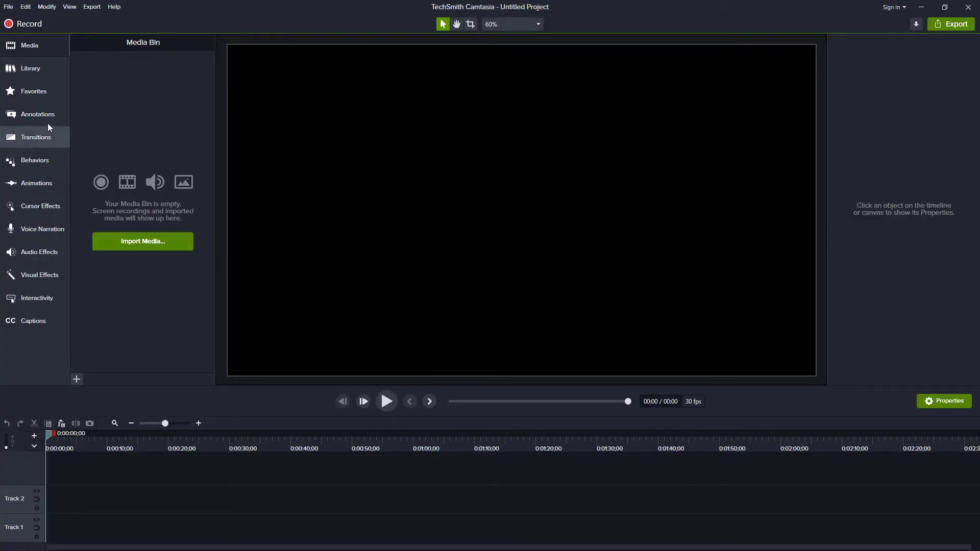
Add a plain ABC text callout from the Callouts collection onto the canvas.
{"action": "left_click", "coordinate": [38, 114]}
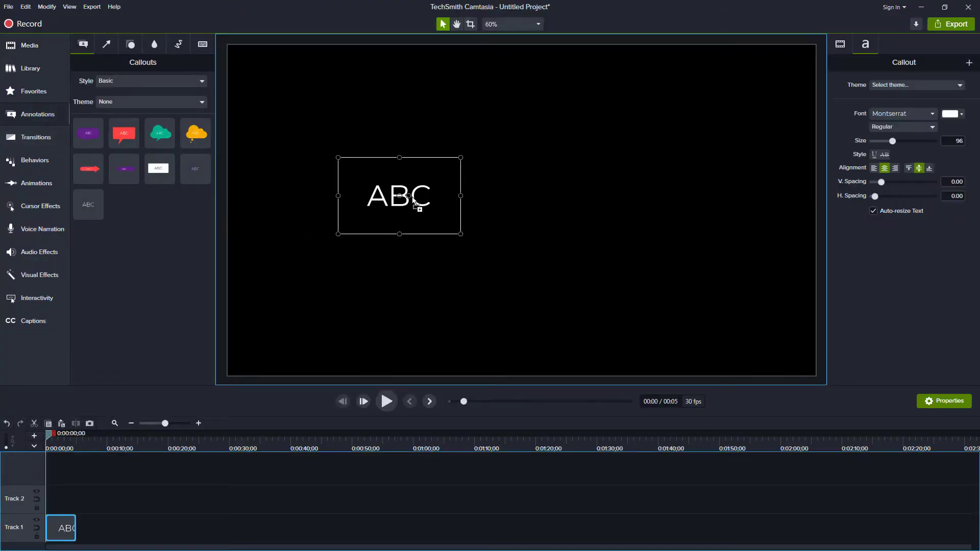
{"action": "left_click_drag", "start_coordinate": [399, 195], "coordinate": [522, 211]}
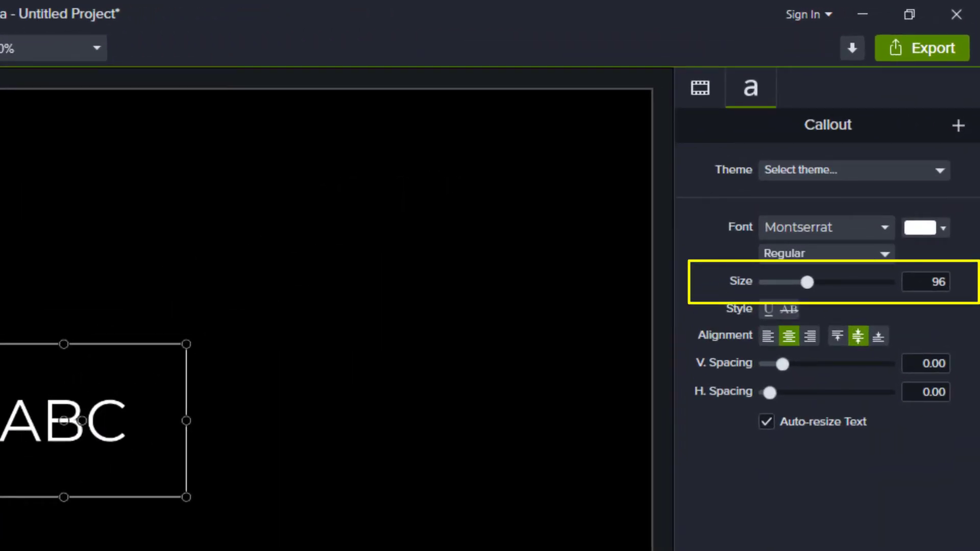
Raise the ABC callout's font size from 96 to 256 with the Size slider.
{"action": "left_click_drag", "start_coordinate": [806, 282], "coordinate": [885, 282]}
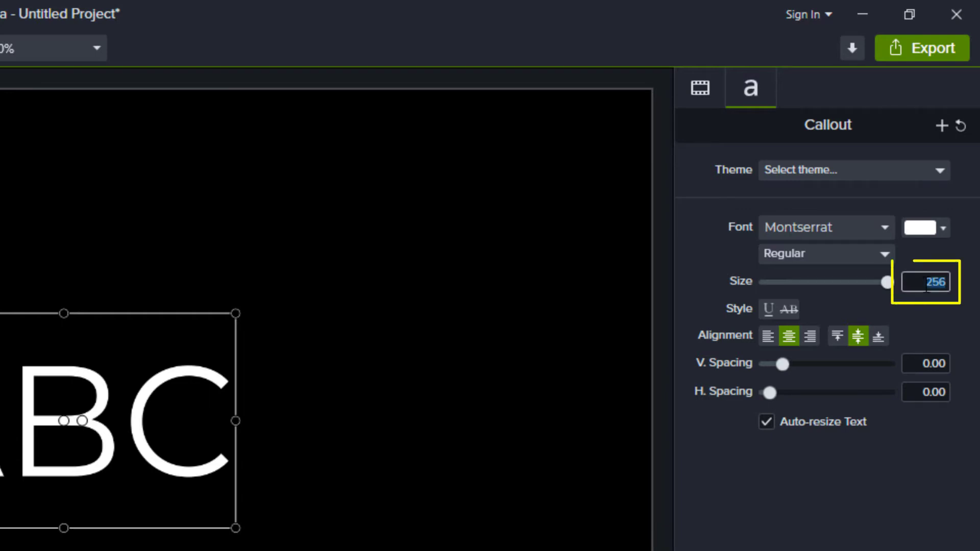
Enter 999 as the size so it clamps to 500, then group the callout clip as Group 1.
{"action": "type", "text": "9"}
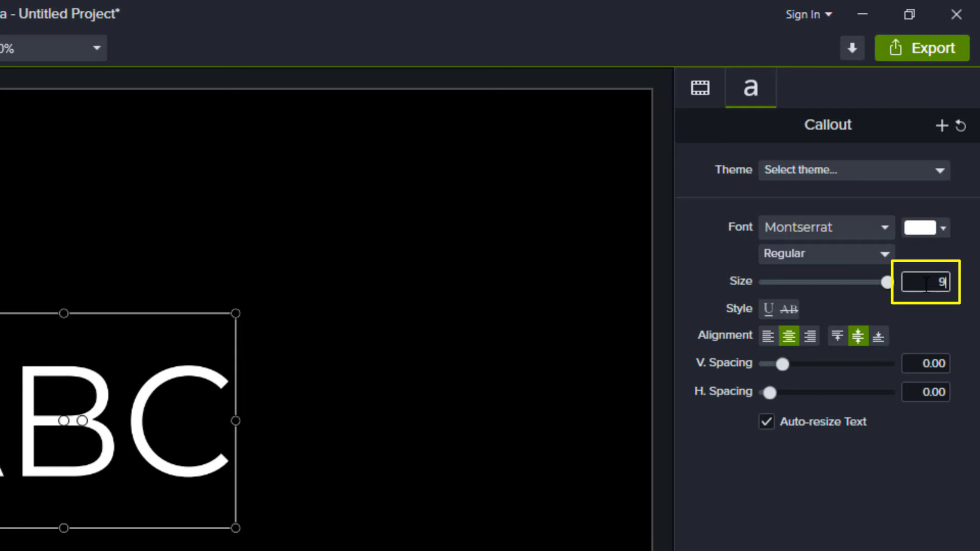
{"action": "type", "text": "99"}
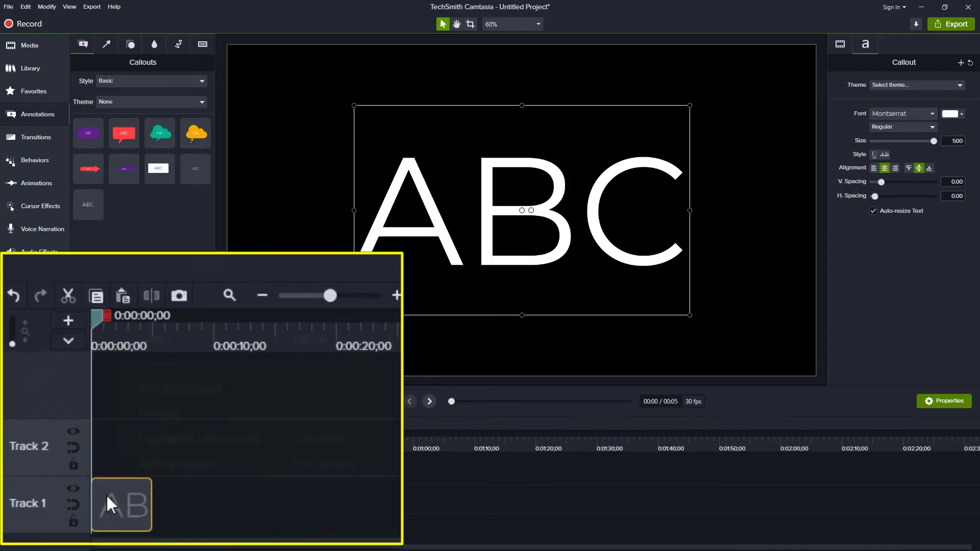
{"action": "right_click", "coordinate": [121, 506]}
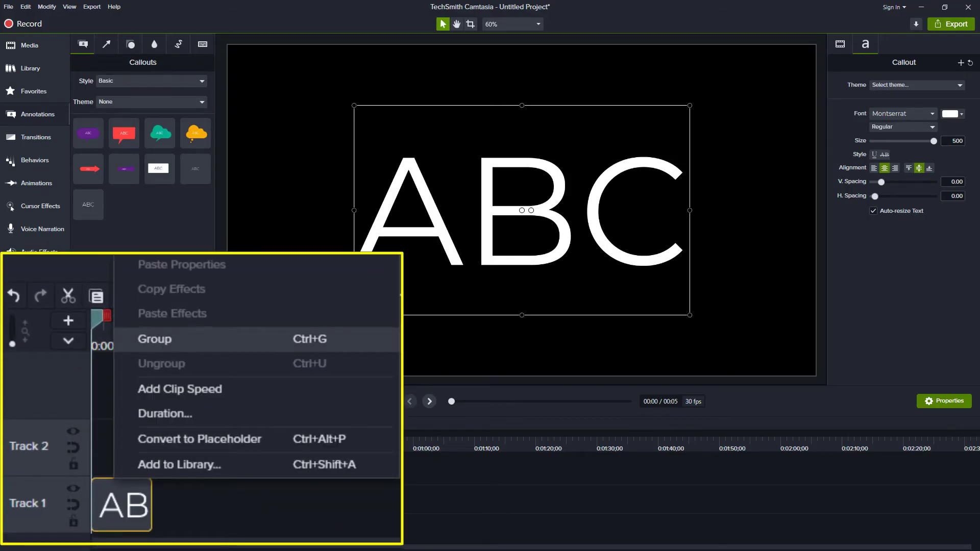
{"action": "left_click", "coordinate": [154, 339]}
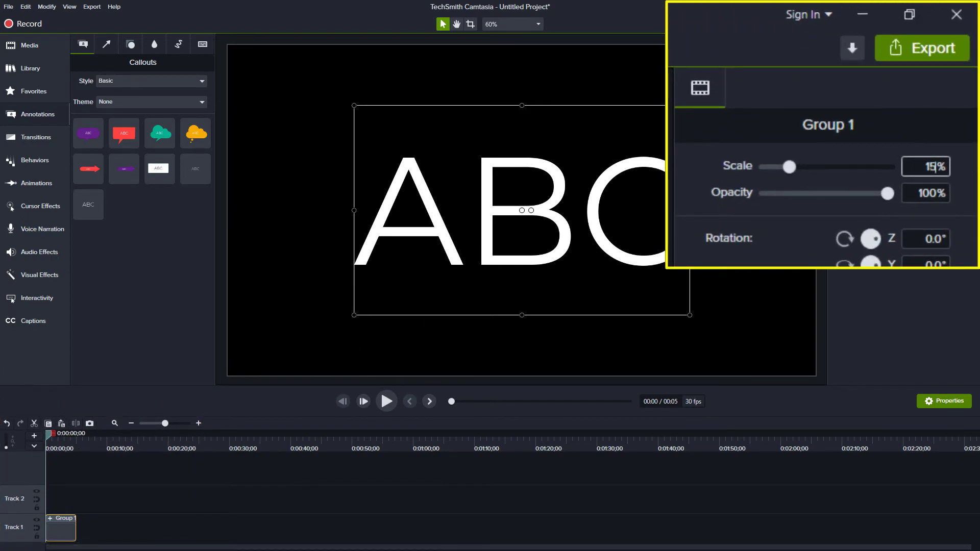
Scale Group 1 from 150% up to its 9999% maximum so the text fills the canvas.
{"action": "type", "text": "150"}
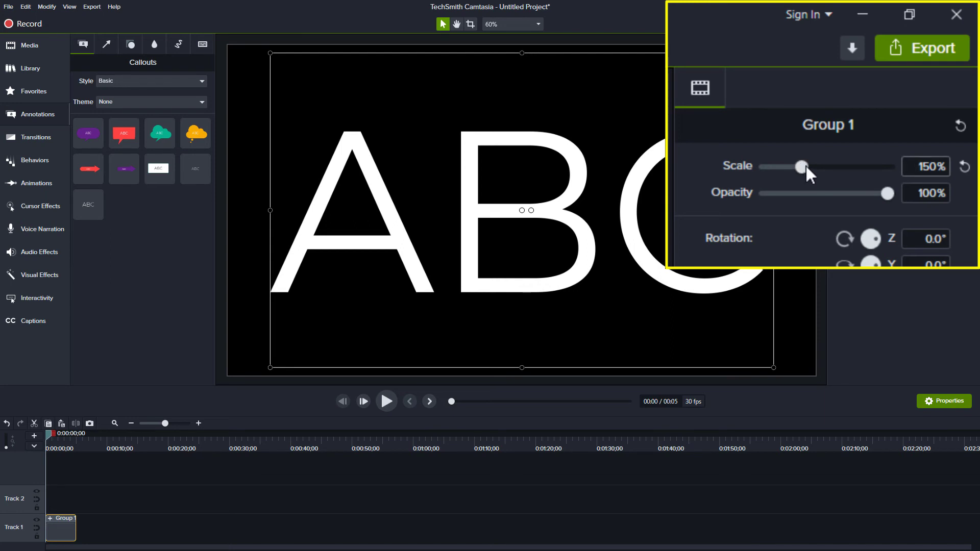
{"action": "left_click_drag", "start_coordinate": [804, 166], "coordinate": [886, 166]}
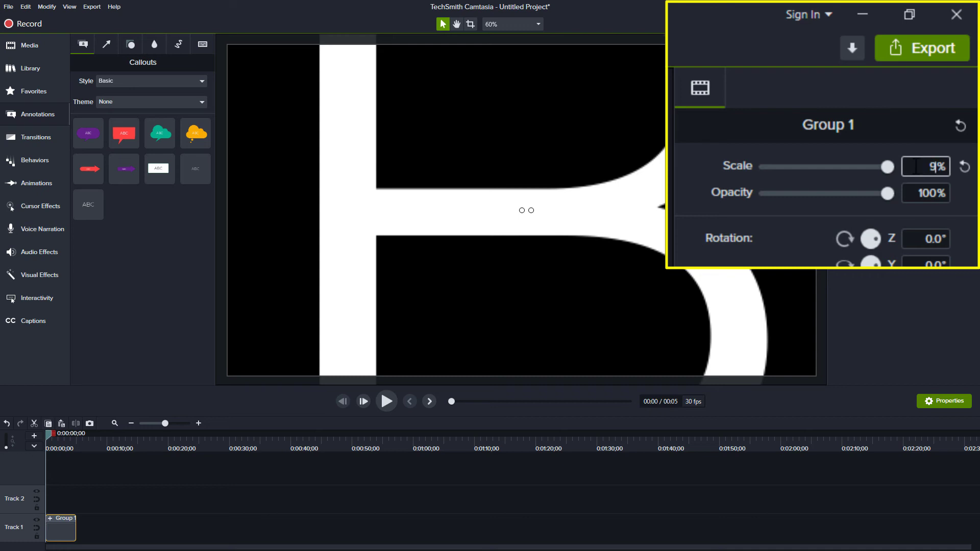
{"action": "type", "text": "9999"}
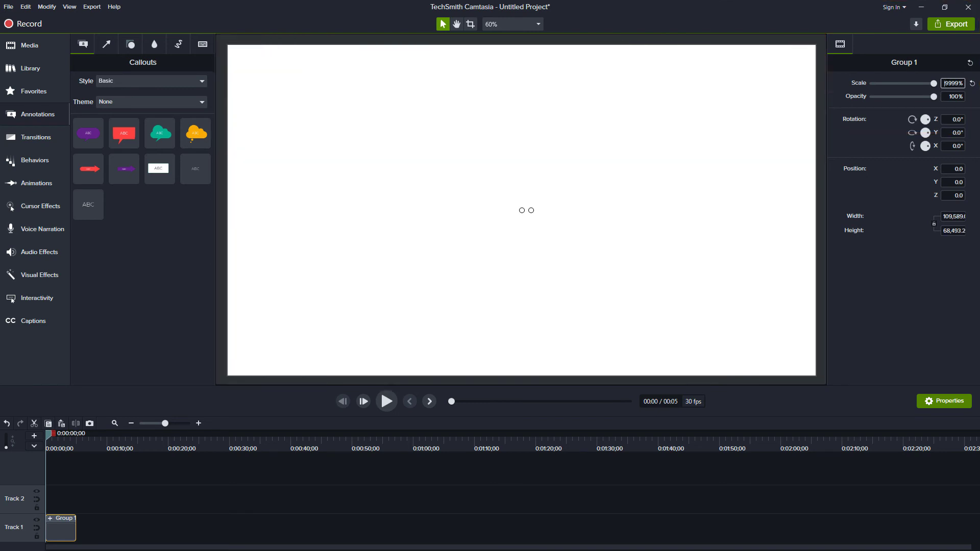
{"action": "right_click", "coordinate": [60, 527]}
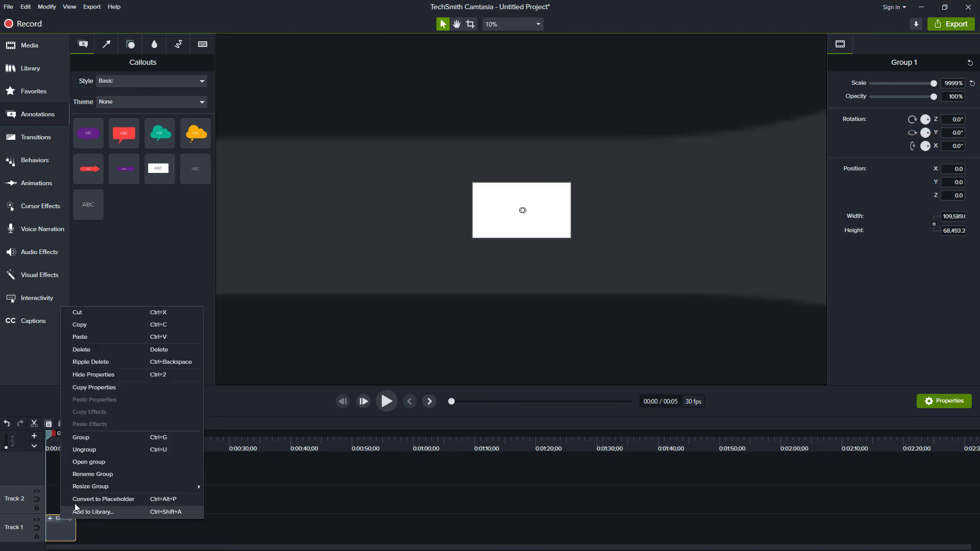